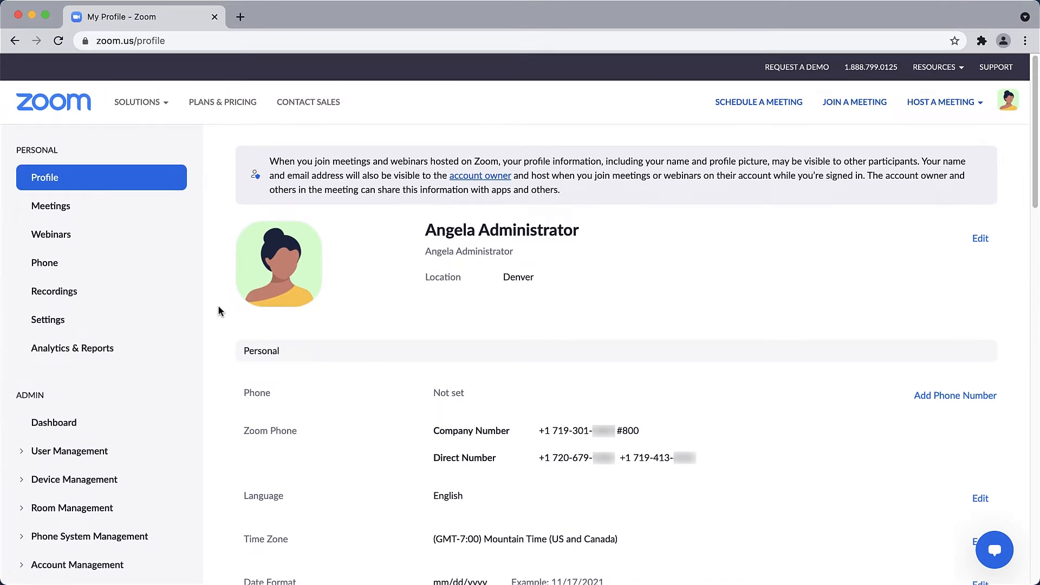
Step: Go to Auto Receptionists under Phone System Management in the admin sidebar
scroll("down", 3)
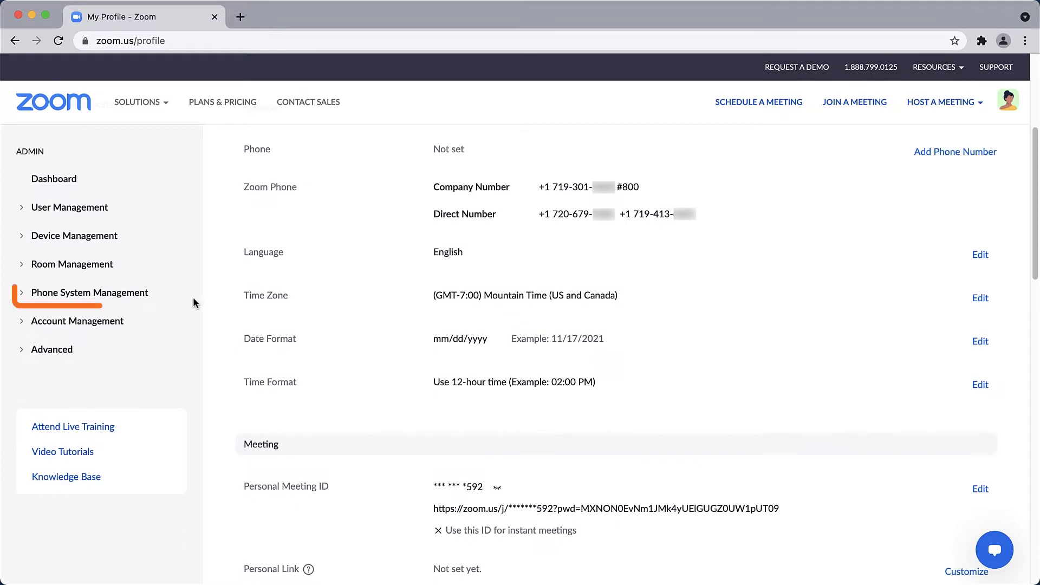
left_click(89, 292)
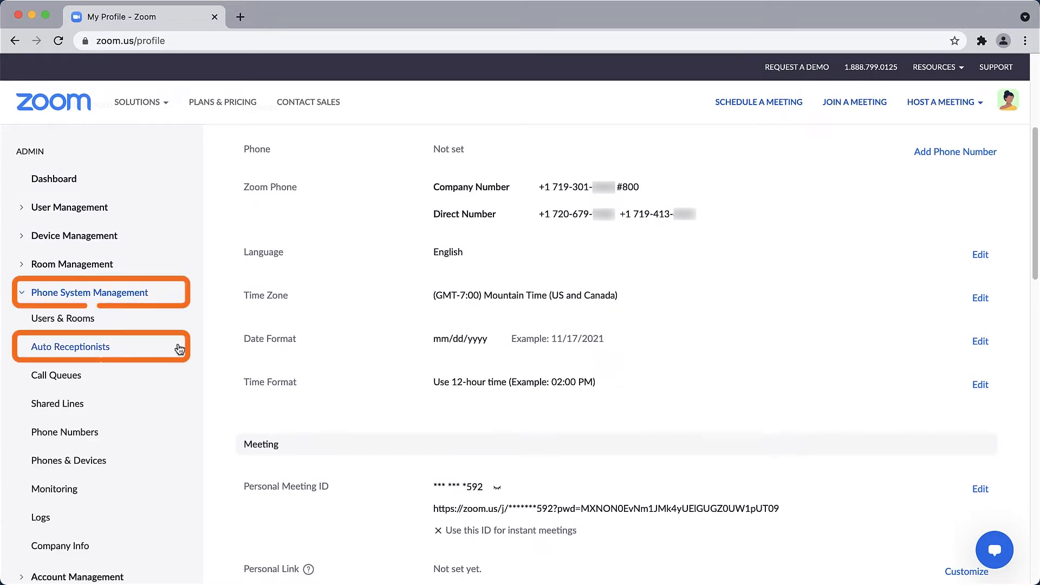
left_click(69, 346)
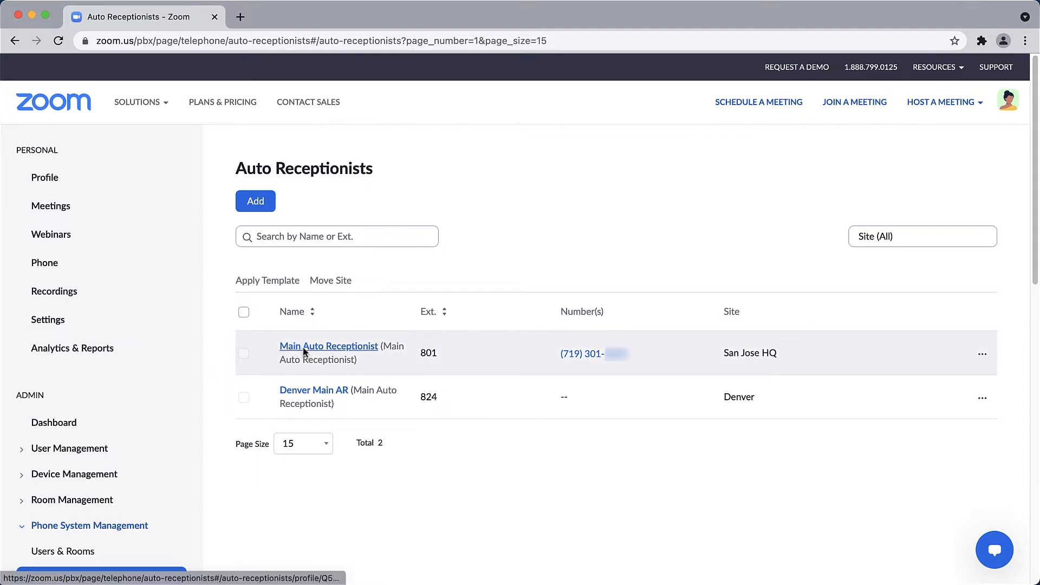
Step: Rename 'Main Auto Receptionist' to 'San Jose HQ' and save
left_click(329, 345)
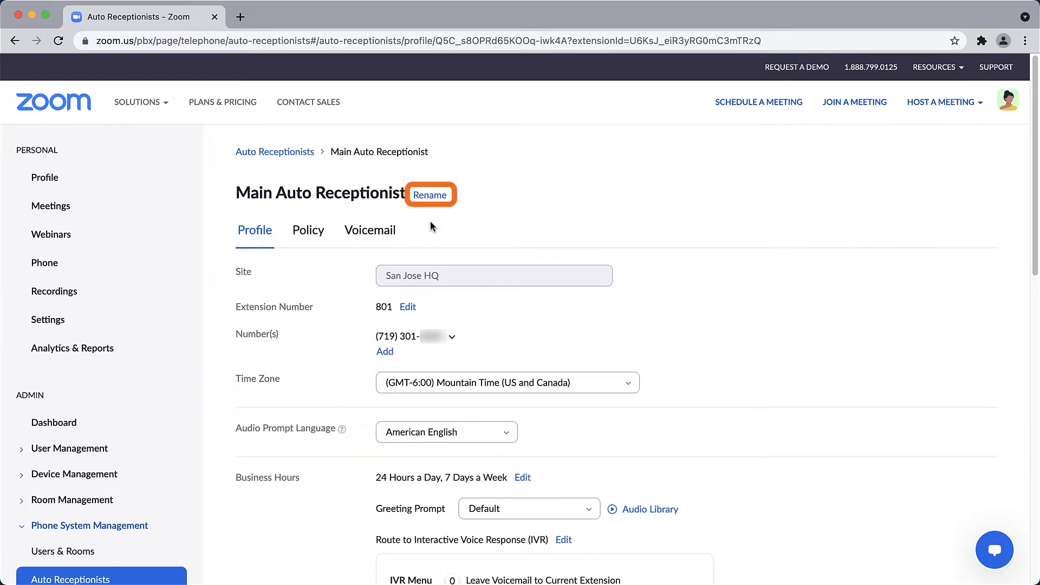
left_click(429, 194)
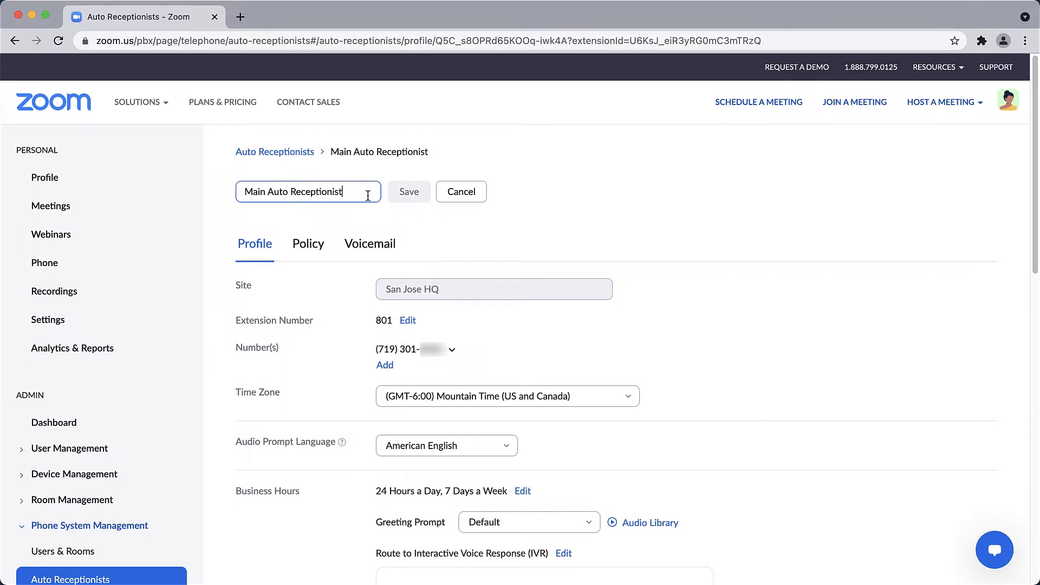
type("San Jose HQ")
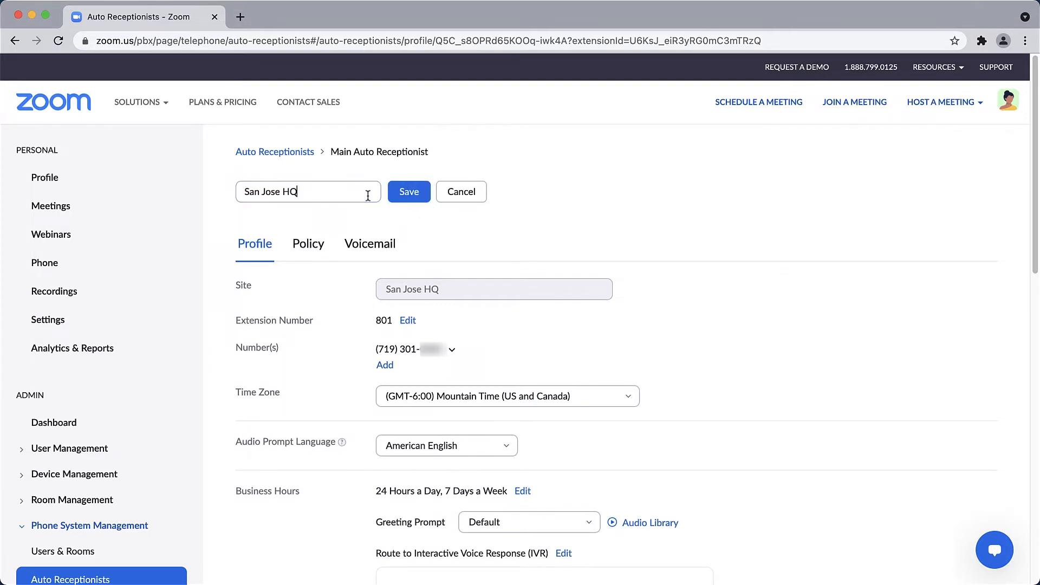
left_click(408, 191)
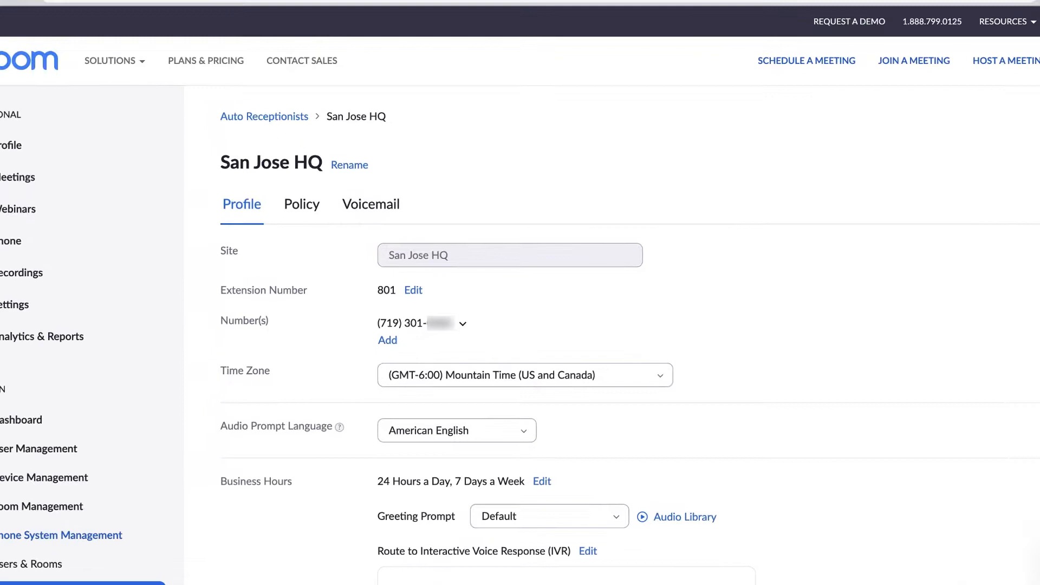
scroll("down", 3)
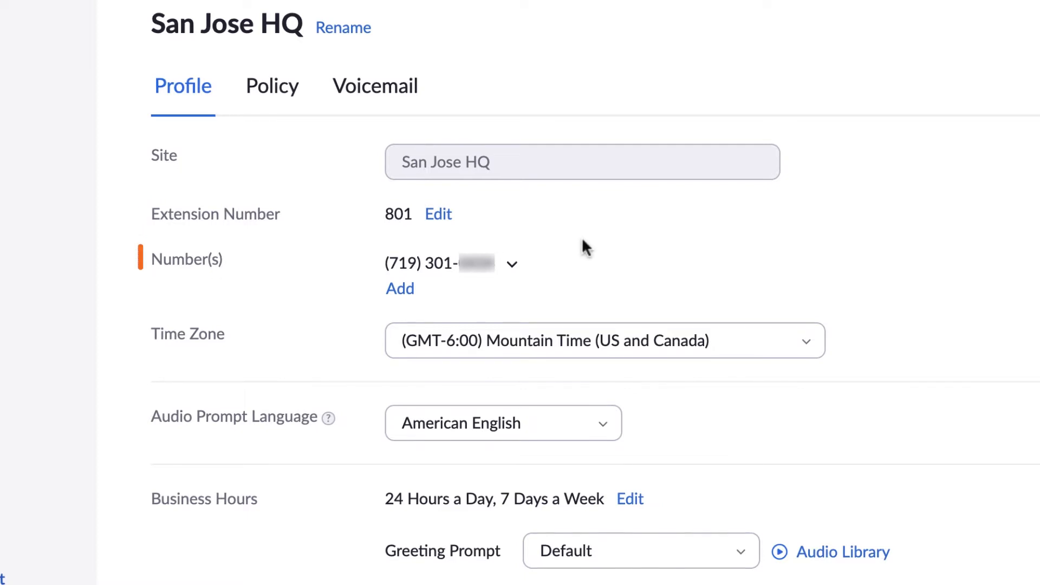
left_click(511, 264)
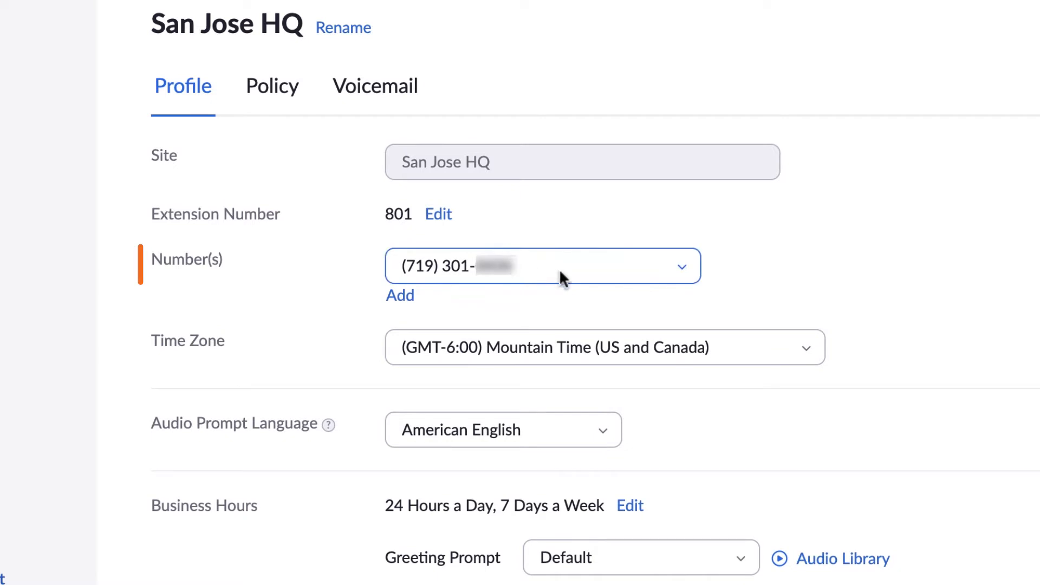
left_click(681, 266)
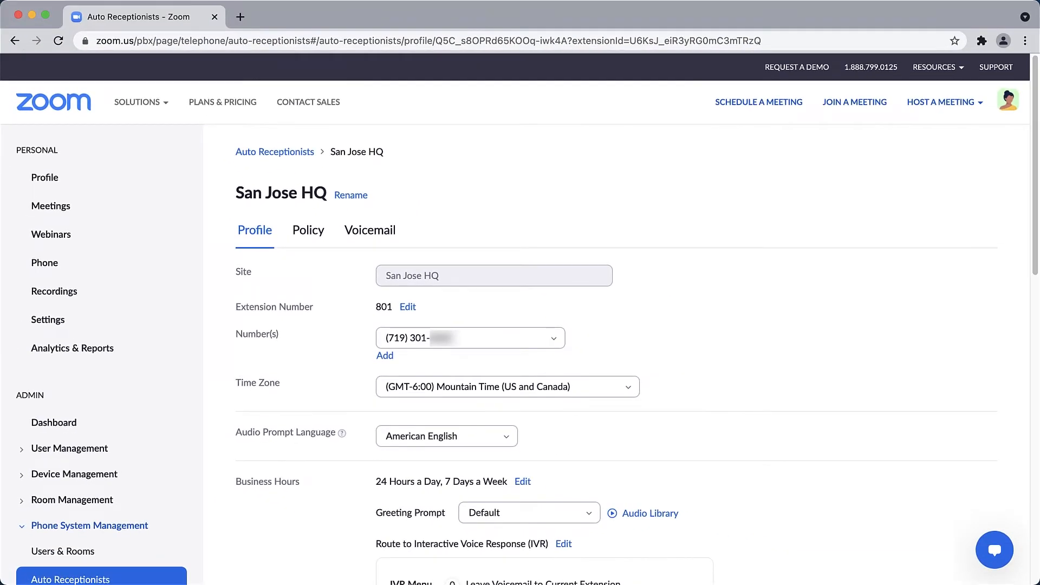
scroll("down", 3)
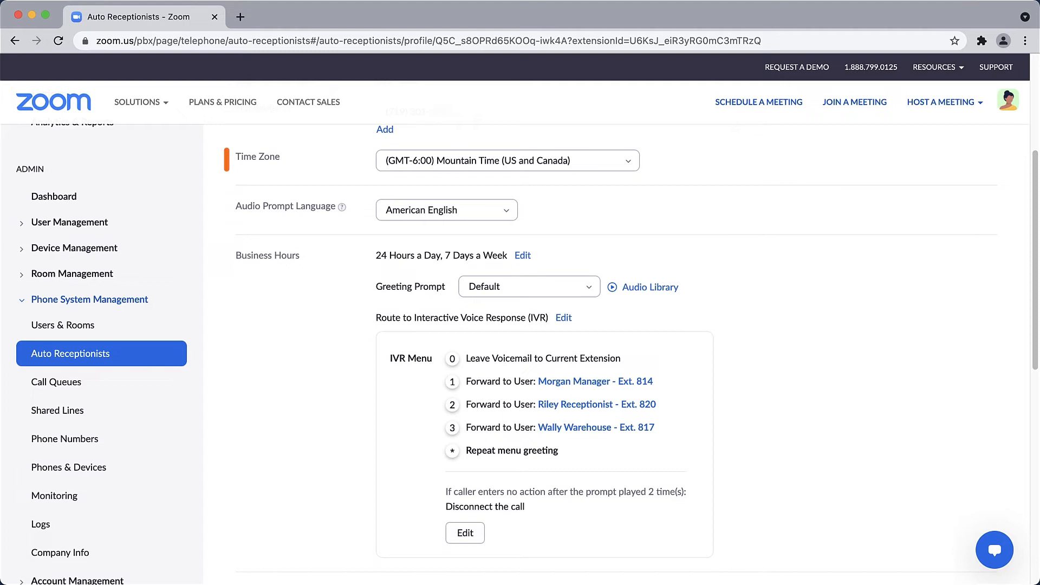
mouse_move(580, 220)
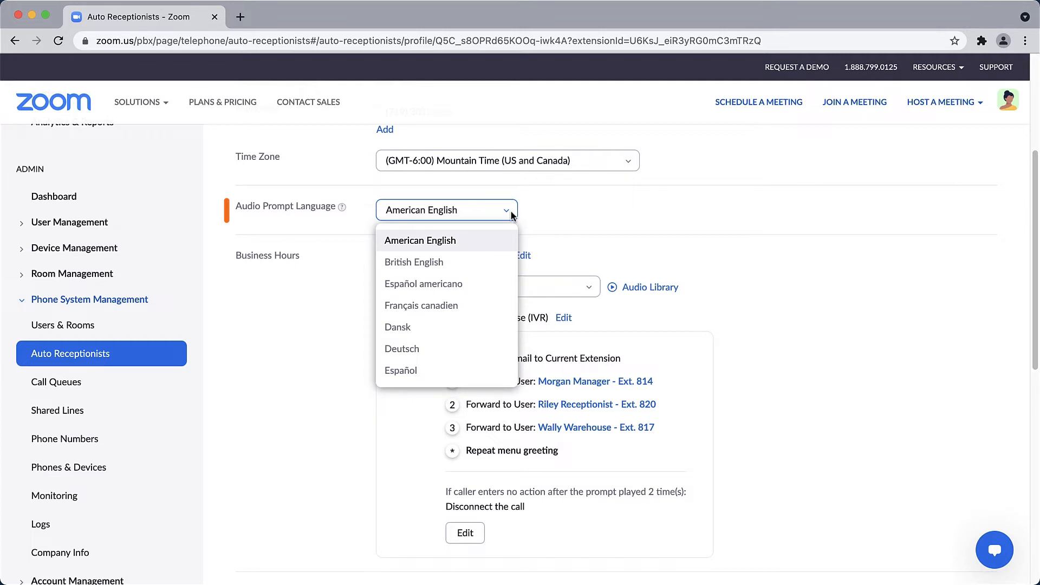
left_click(537, 218)
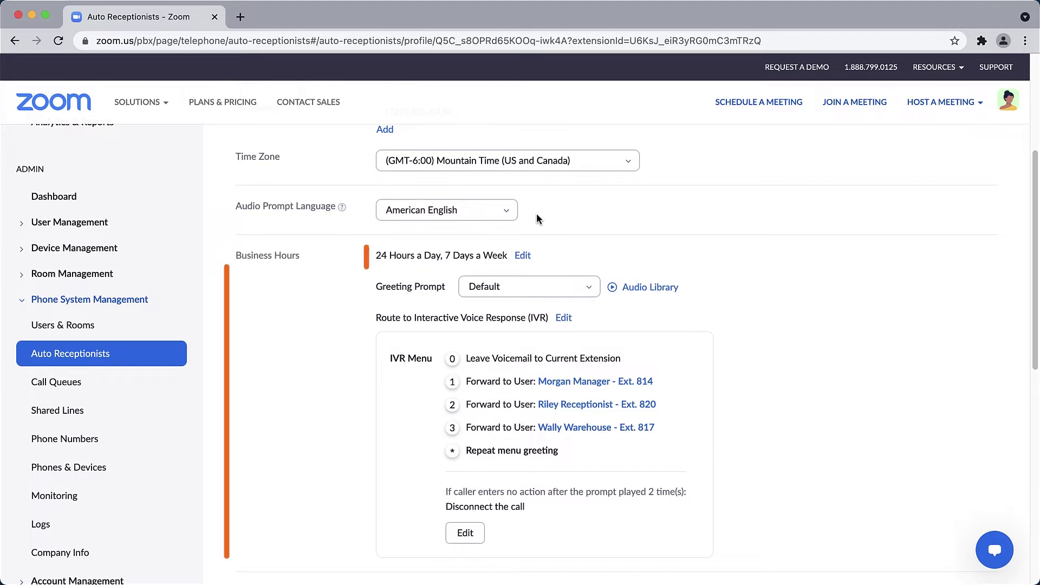
mouse_move(535, 263)
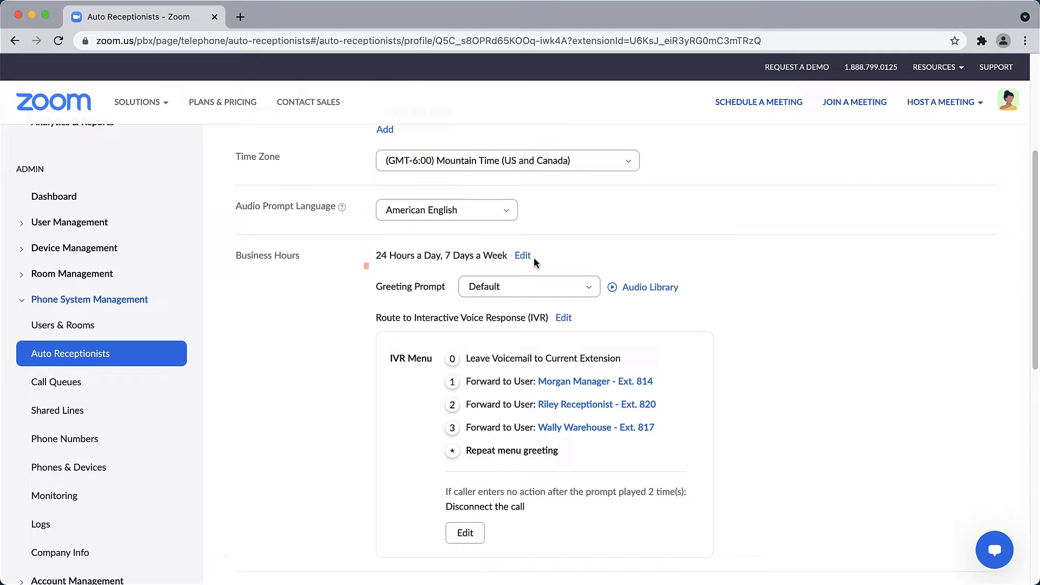
Step: Switch business hours to Custom Hours, keeping Monday–Friday 9:00 AM–6:00 PM
left_click(523, 255)
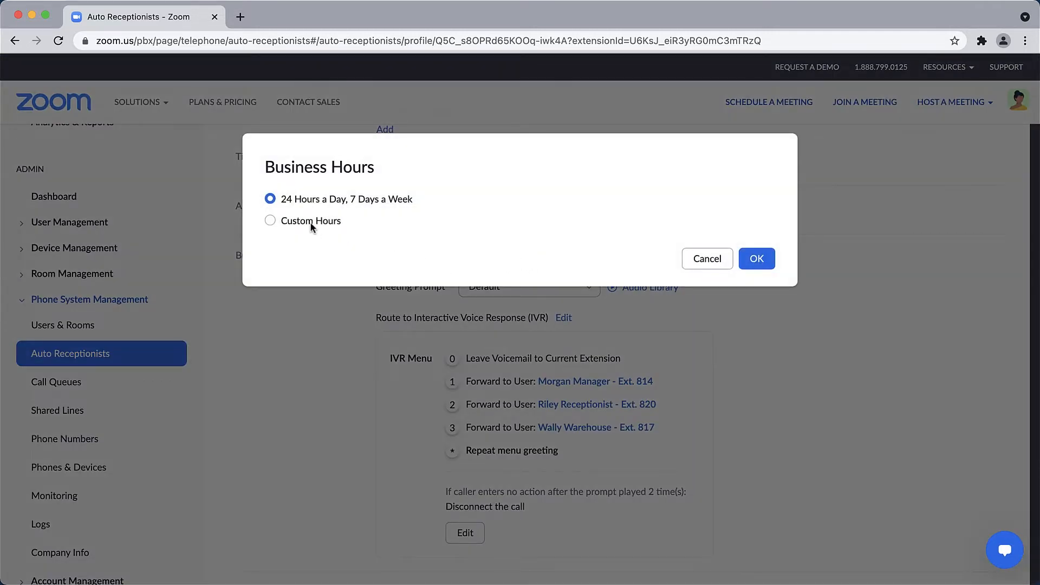
left_click(270, 220)
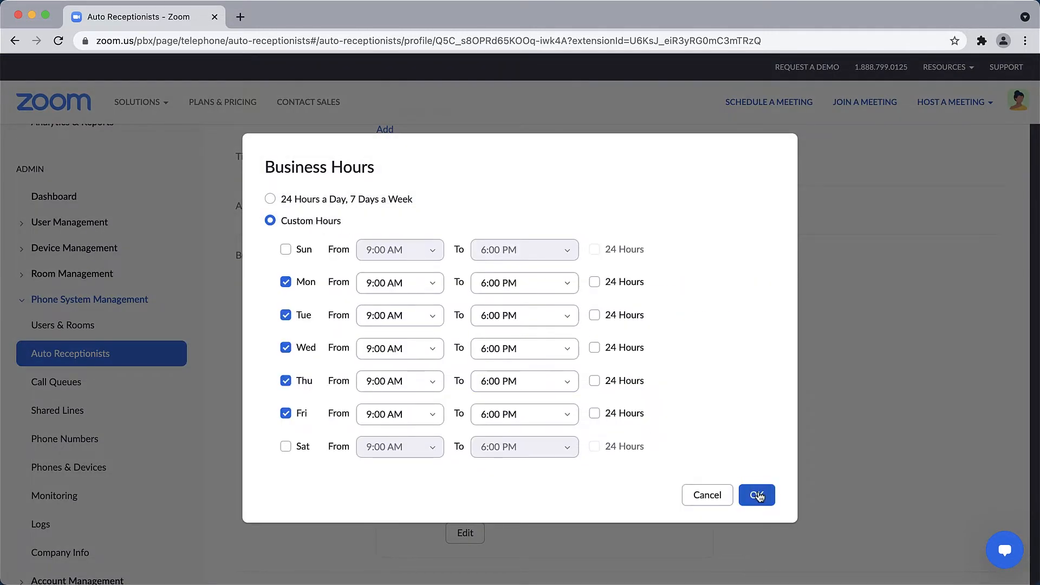
left_click(756, 495)
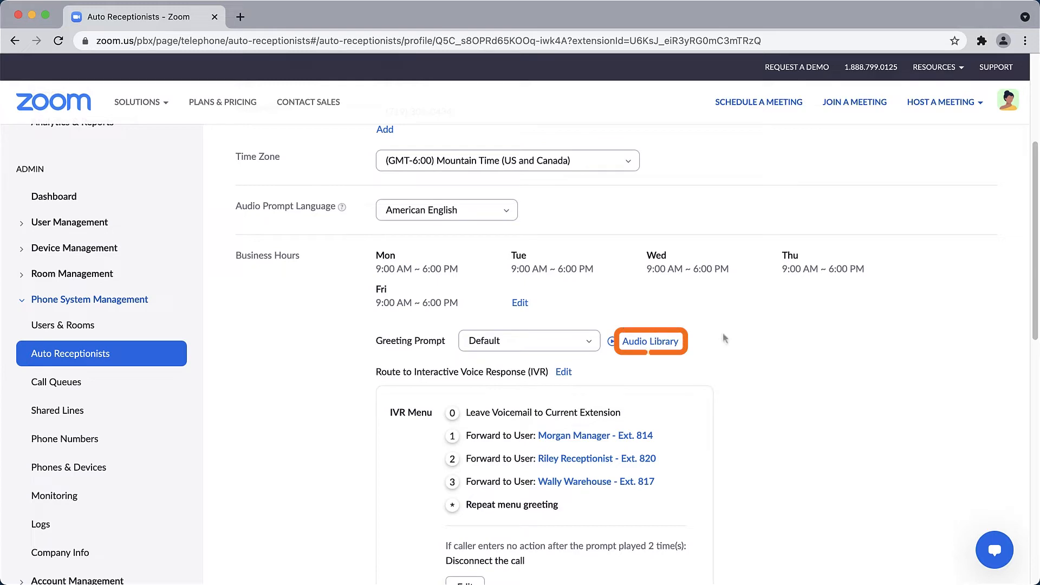
Step: Browse the audio library's Record by Computer and Upload options, then cancel to keep AR Greeting 01
left_click(650, 340)
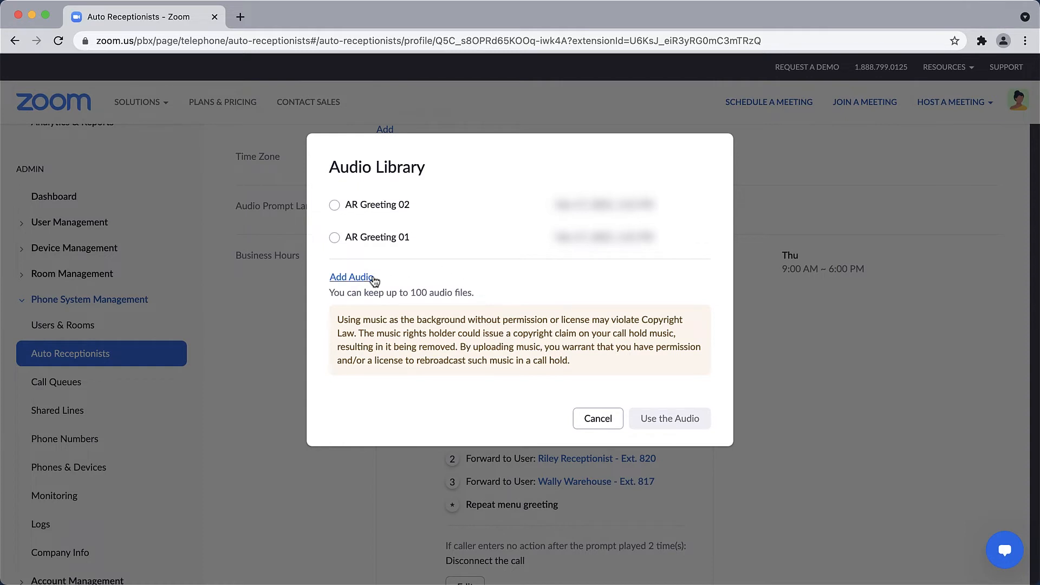
left_click(349, 276)
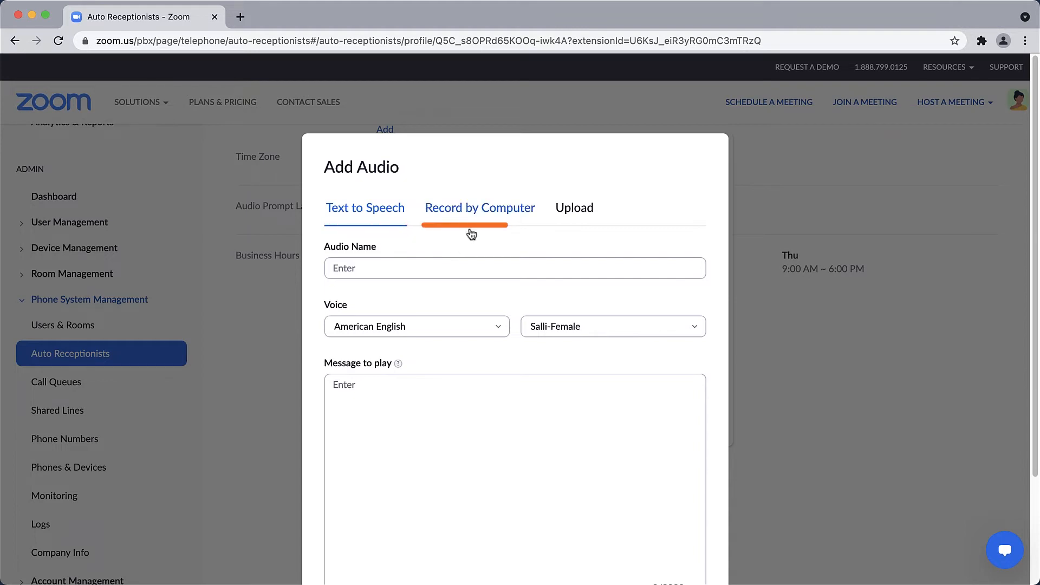
left_click(480, 208)
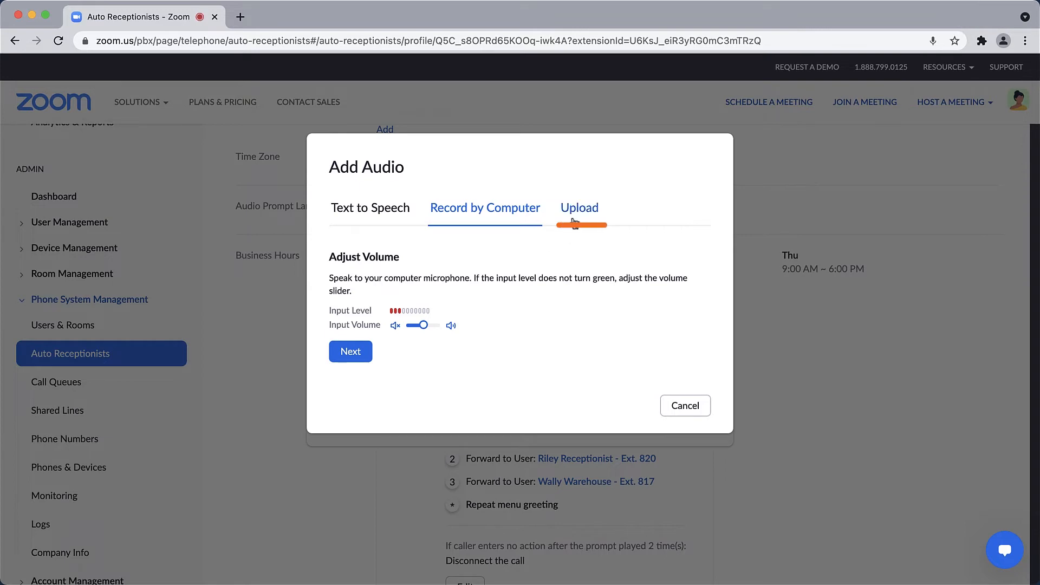
left_click(578, 208)
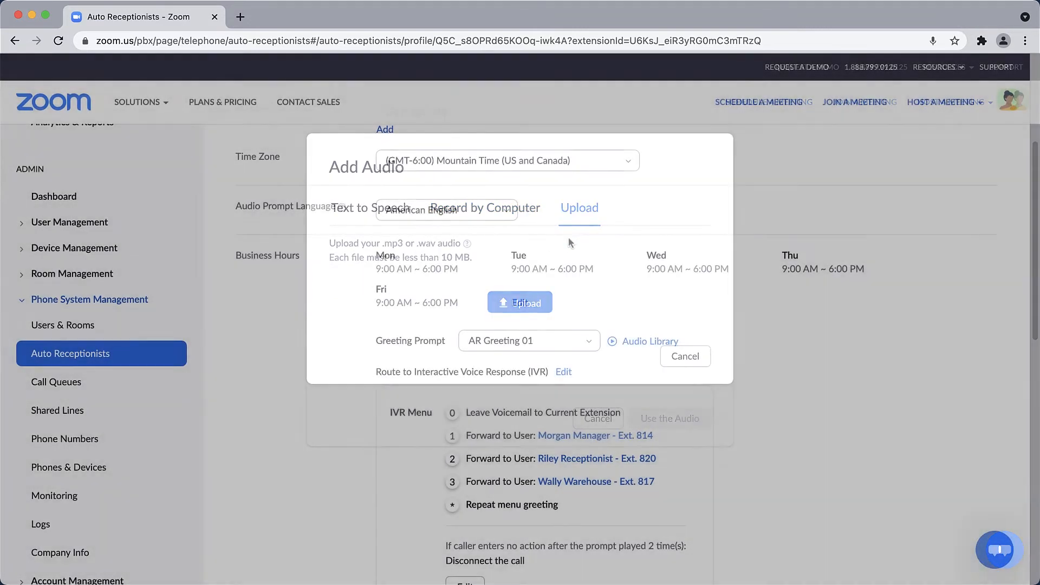
left_click(685, 357)
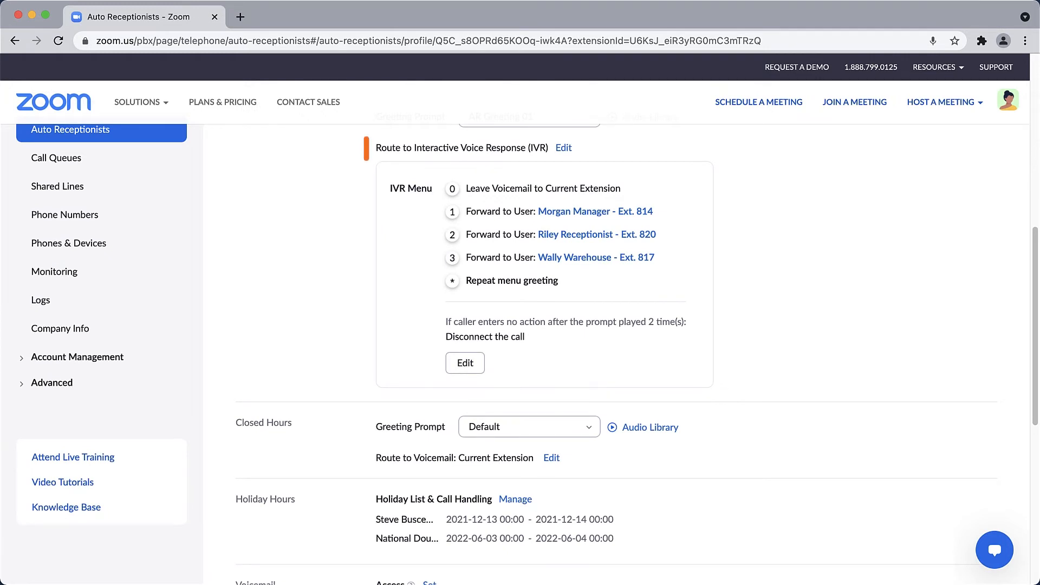
mouse_move(633, 148)
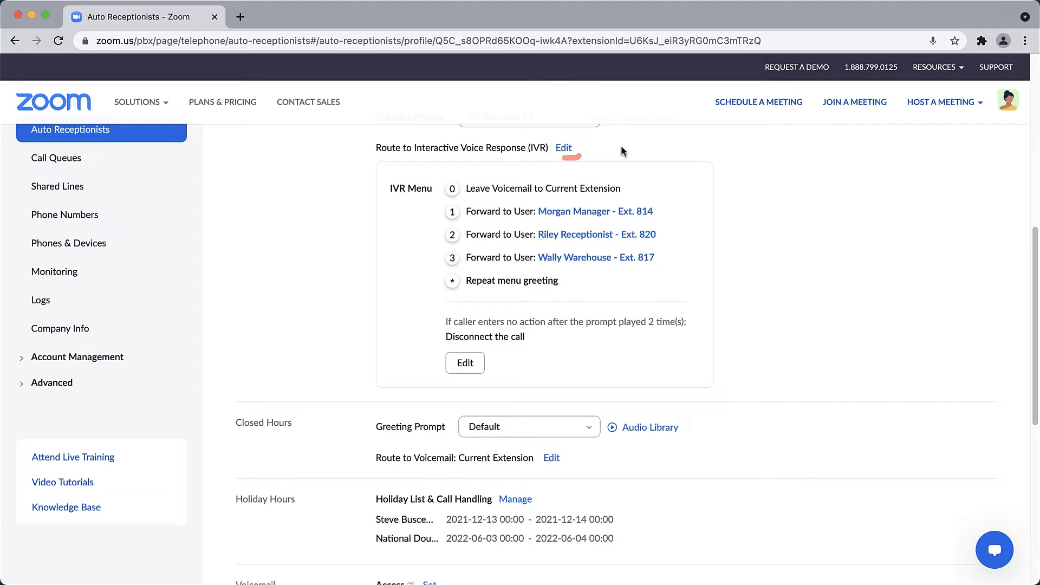
left_click(562, 147)
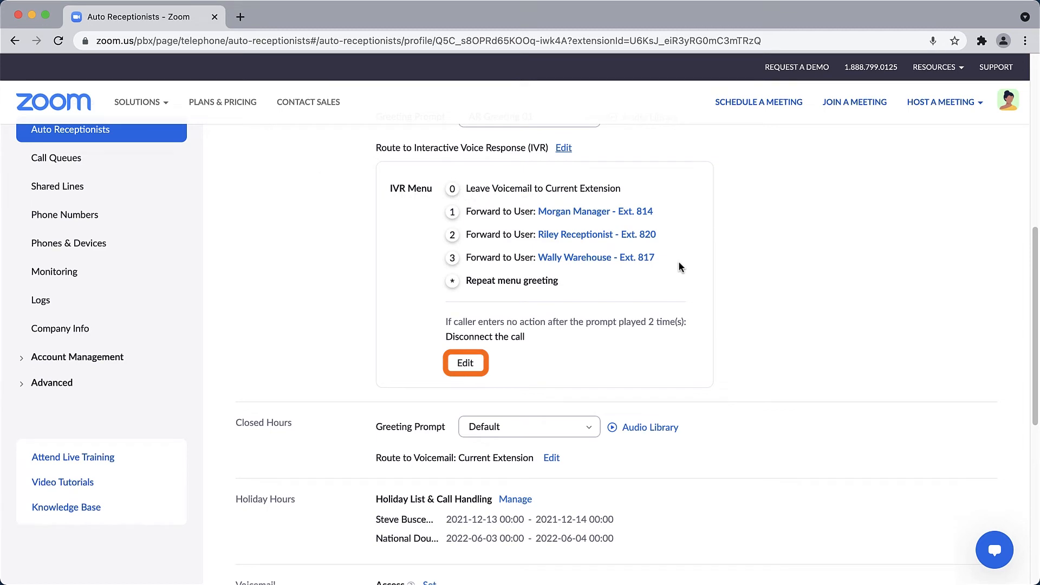
left_click(465, 362)
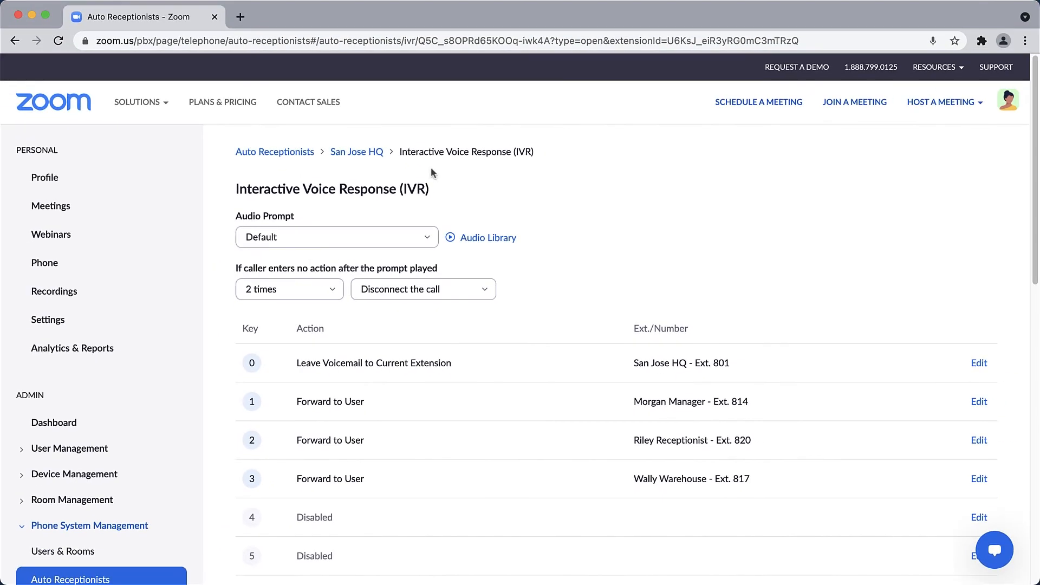
mouse_move(357, 151)
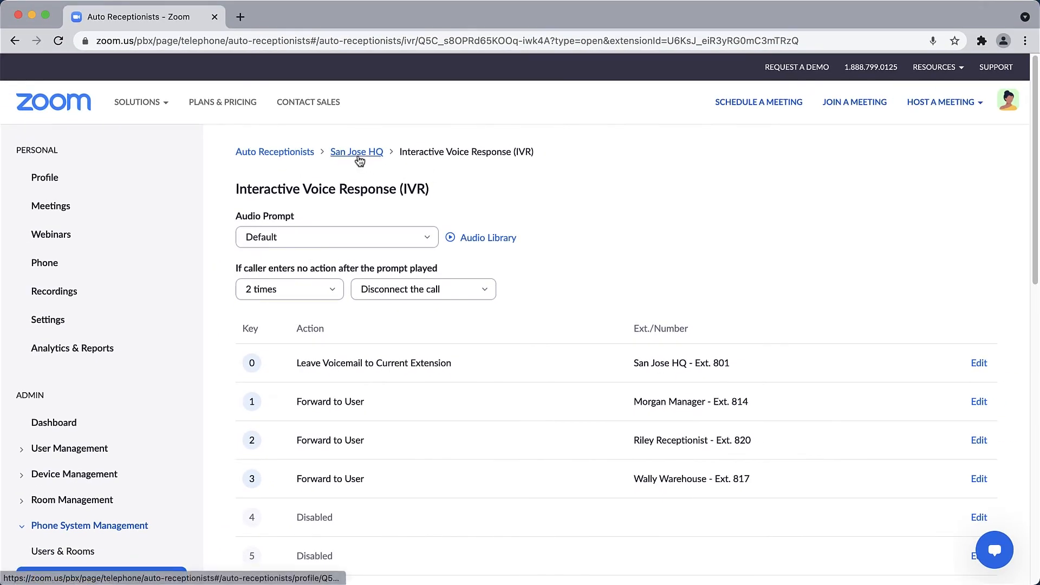
left_click(357, 151)
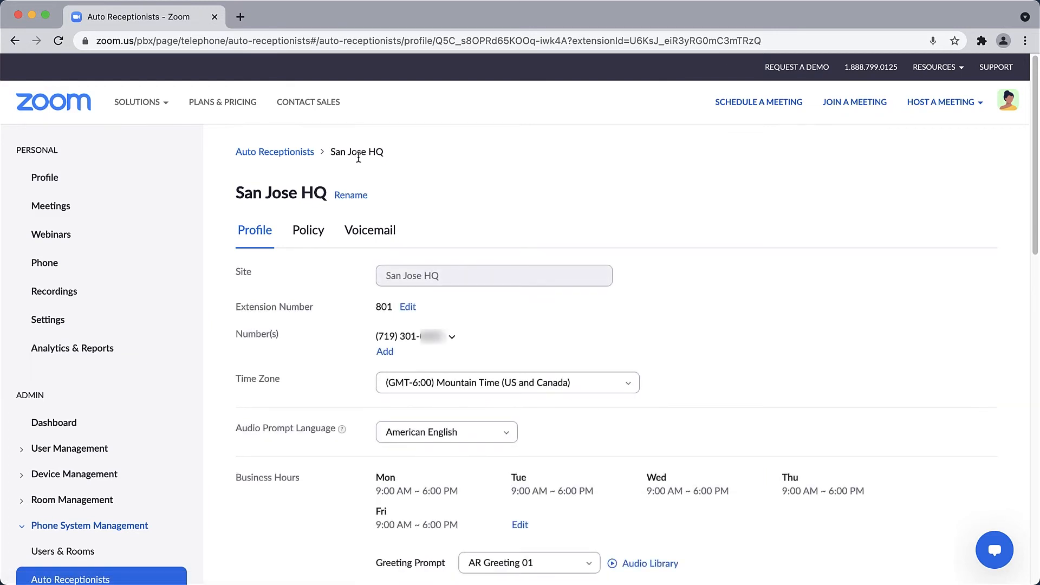
scroll("down", 3)
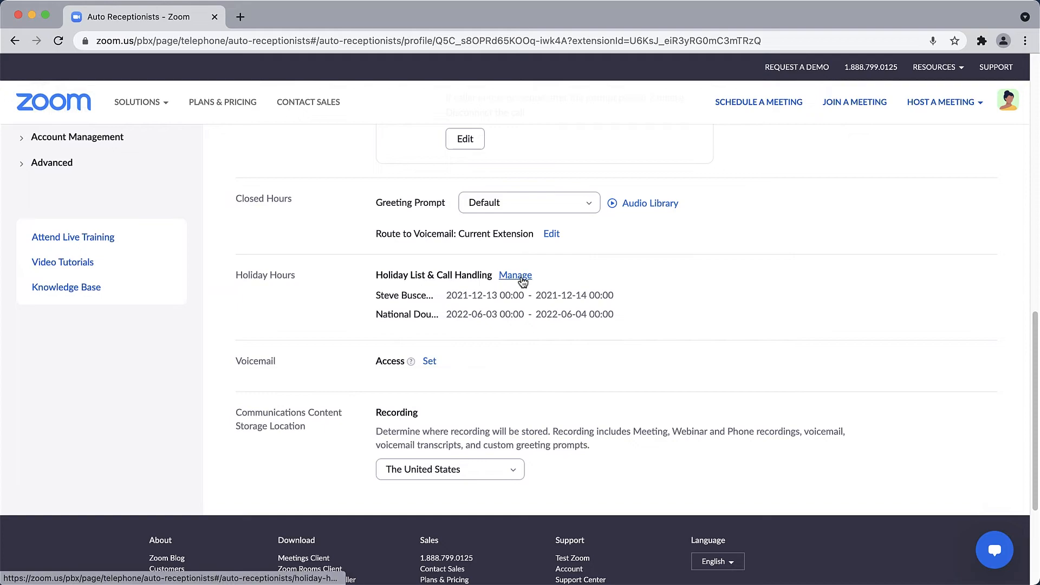
left_click(514, 274)
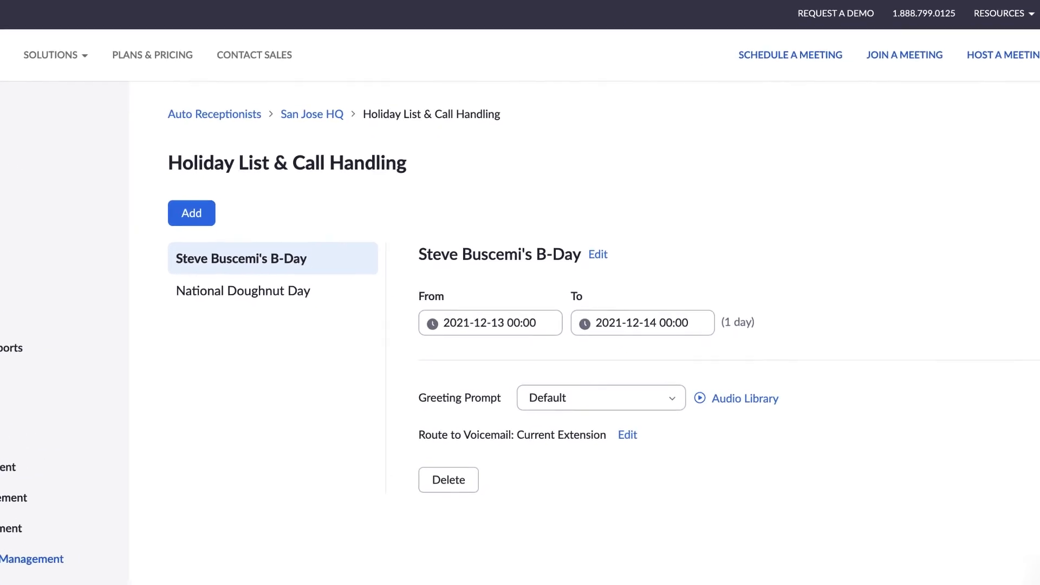
scroll("up", 3)
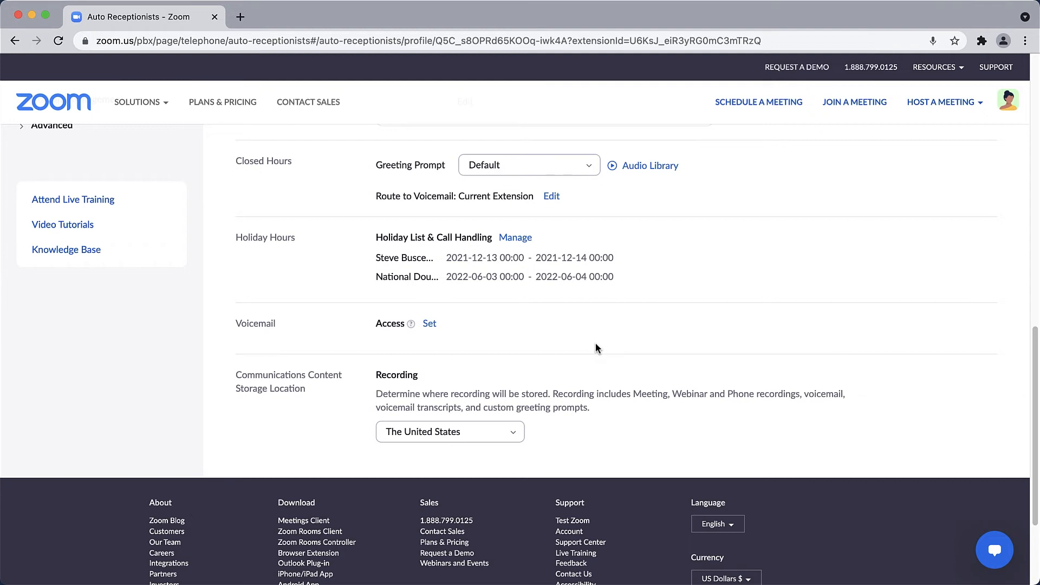
Step: Grant Morgan Manager (Ext. 814) voicemail access with download and delete permissions
left_click(429, 324)
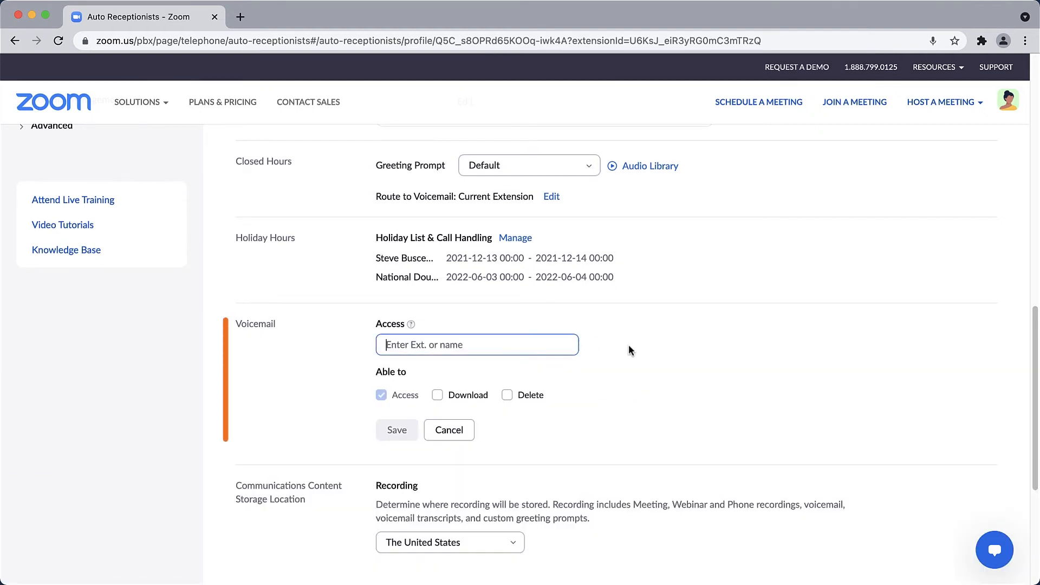
type("Morgan Manager")
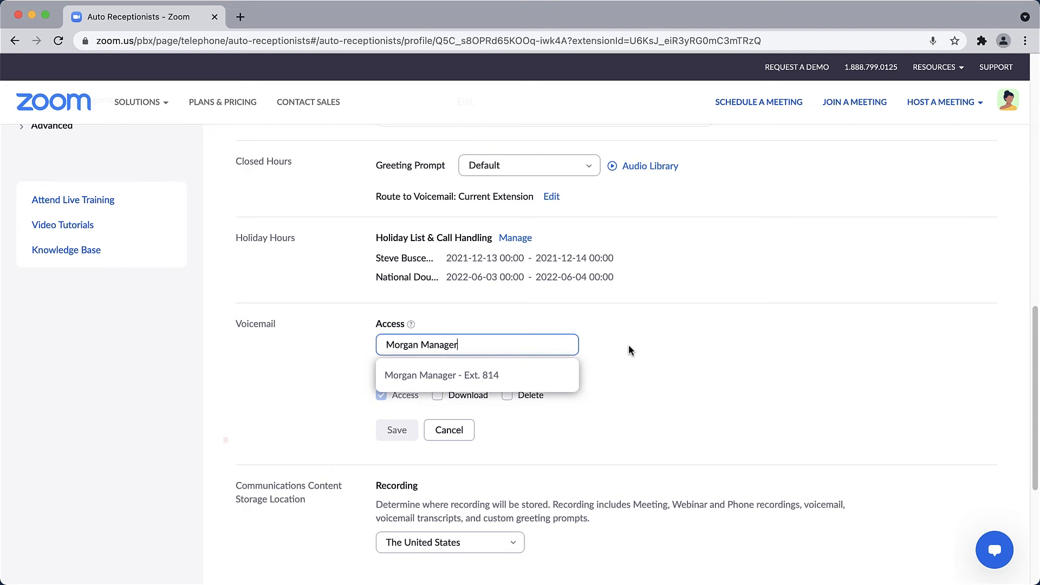
left_click(476, 375)
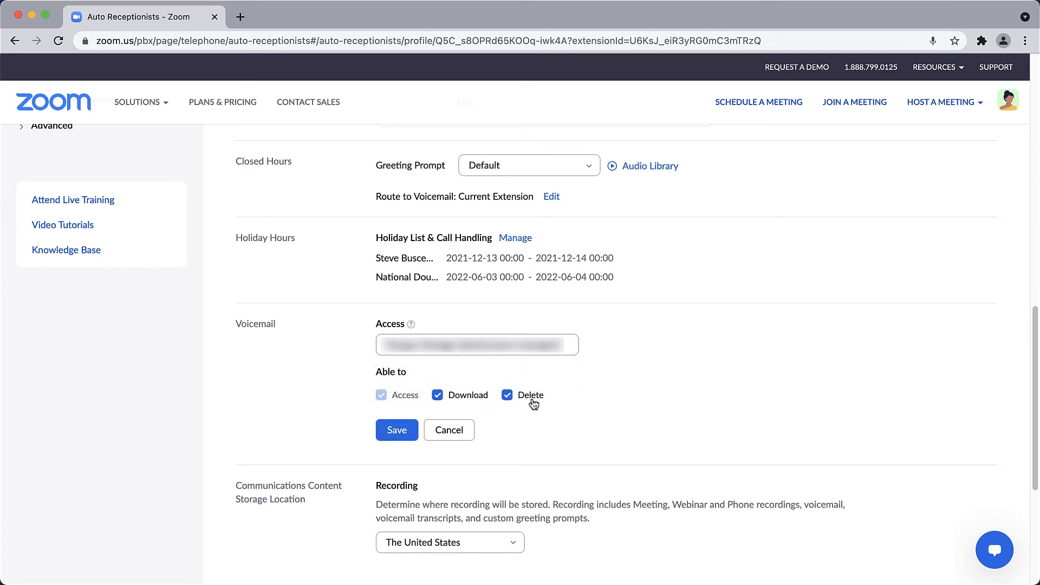
left_click(395, 429)
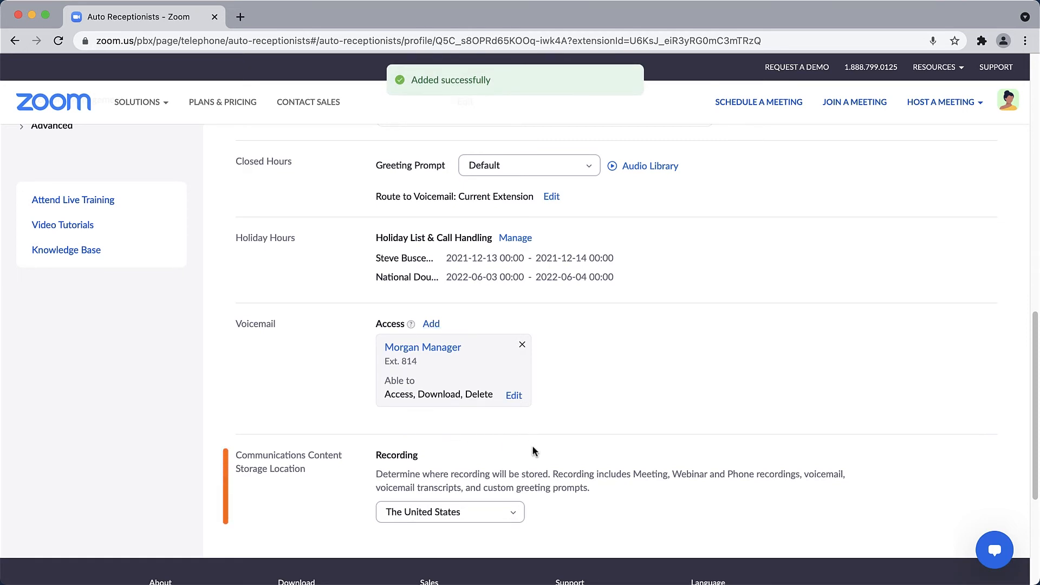
left_click(450, 511)
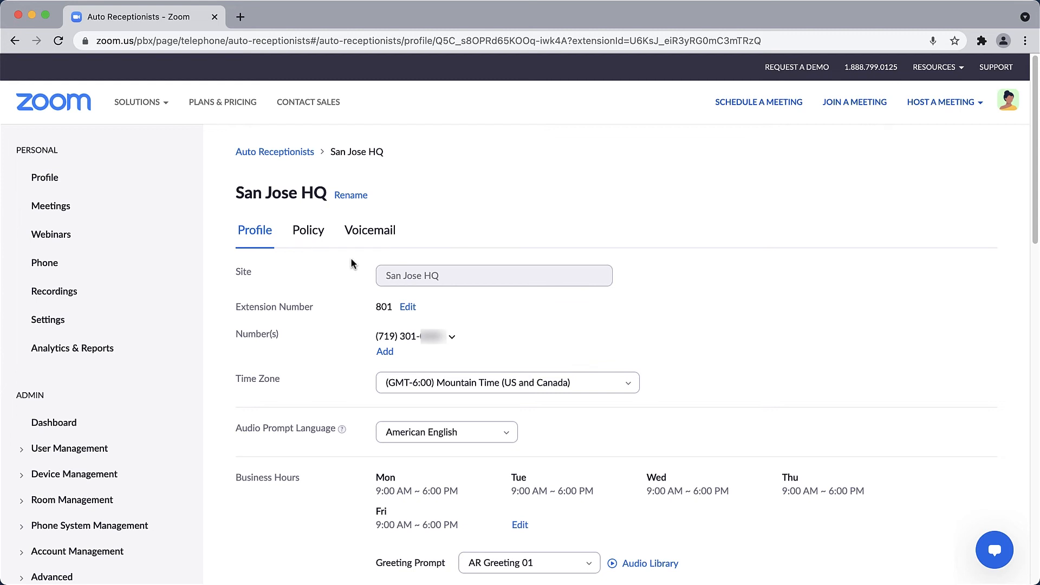
Step: View the Policy tab, then the Voicemail tab showing no messages for Nov 12–18
left_click(308, 230)
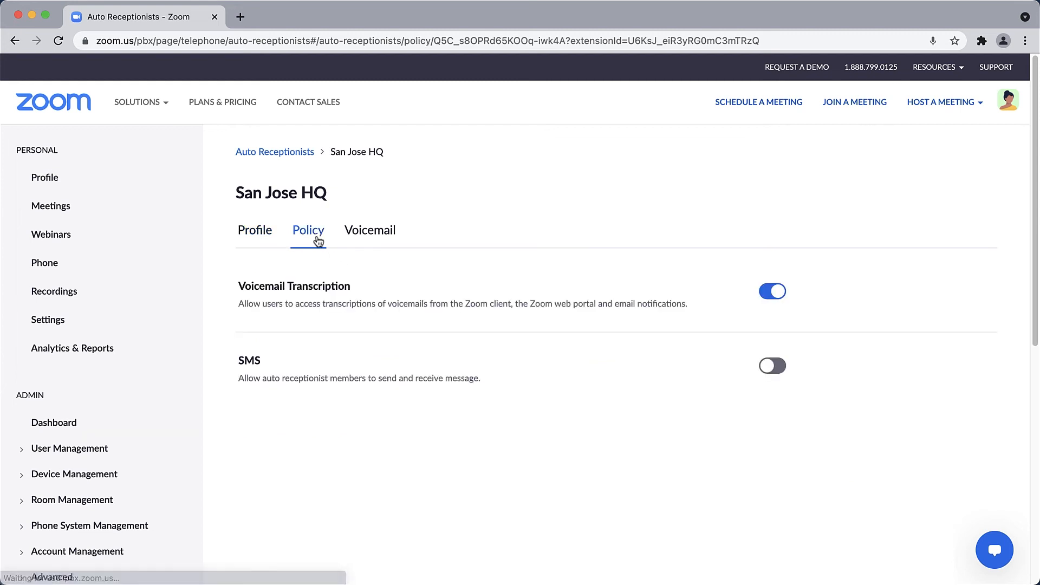
mouse_move(324, 263)
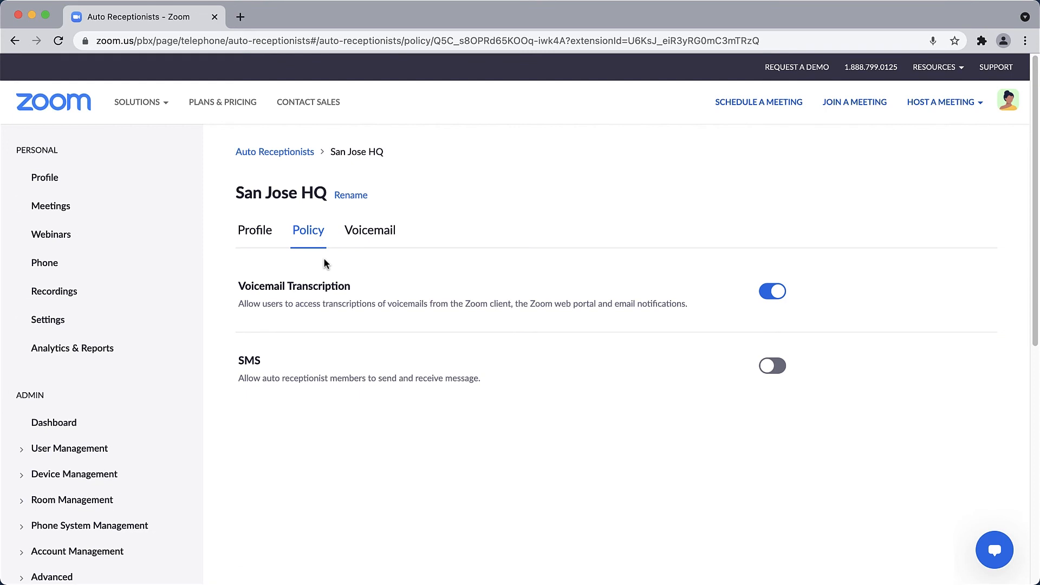
left_click(370, 230)
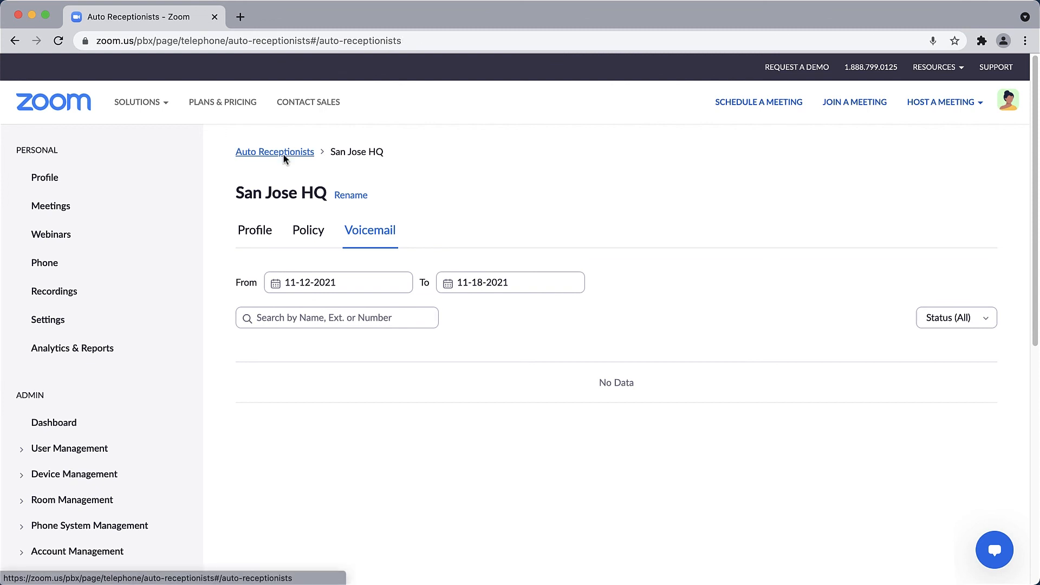
Step: Create a 'Human Resources' auto receptionist and return to the list
left_click(274, 151)
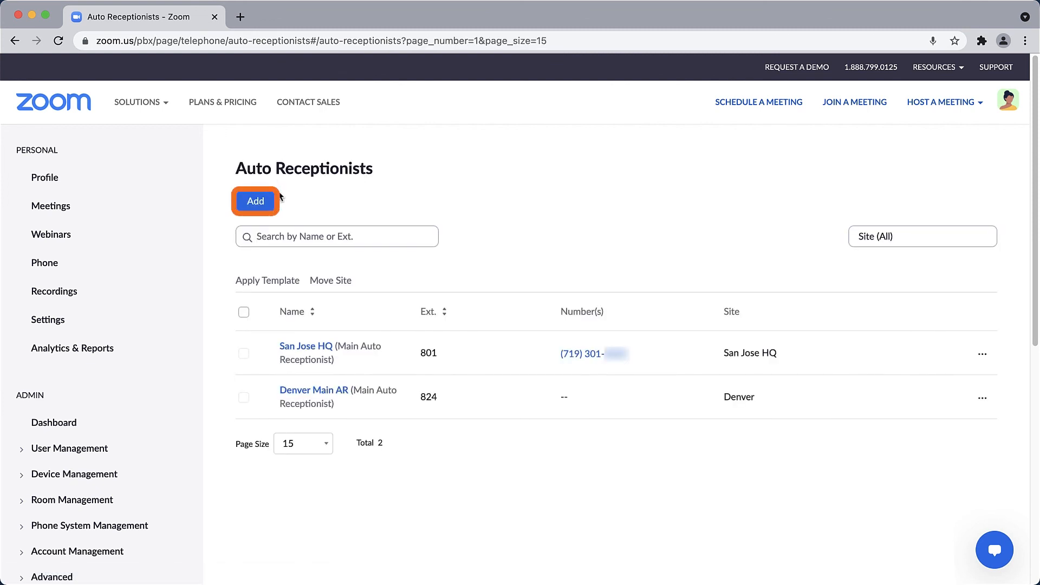
left_click(256, 201)
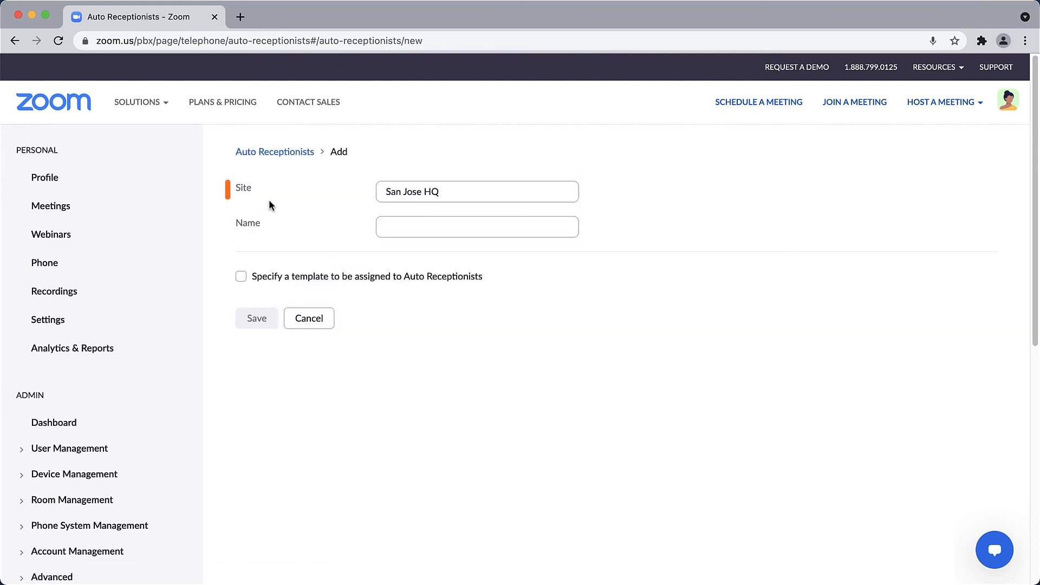
type("Human Resources")
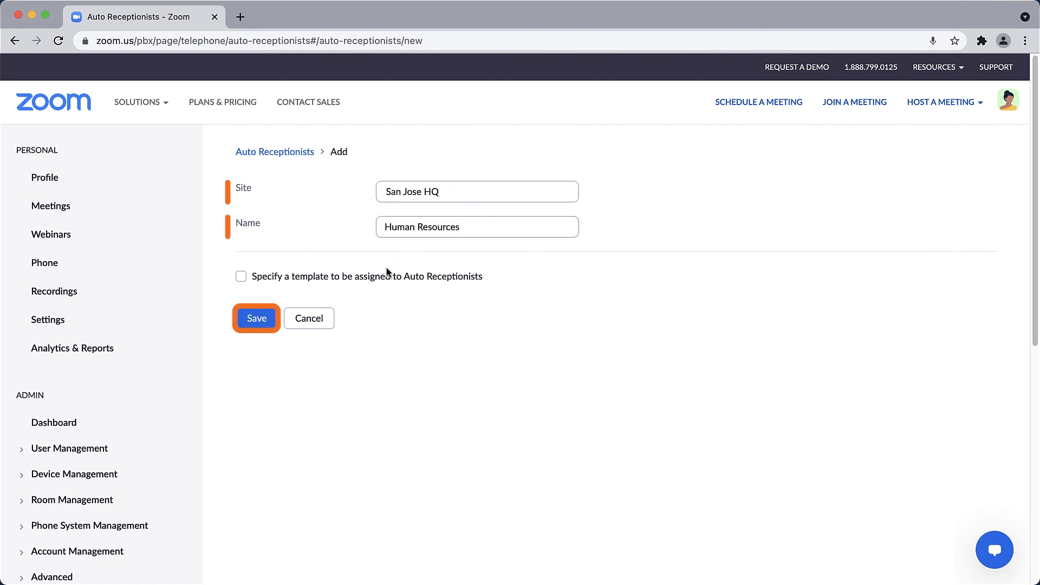
left_click(256, 318)
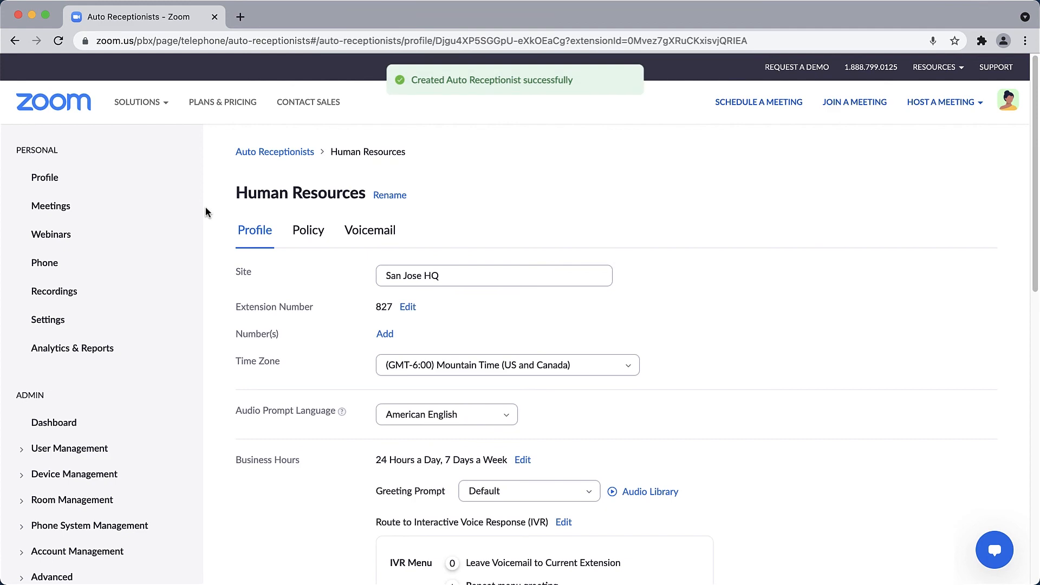
left_click(275, 151)
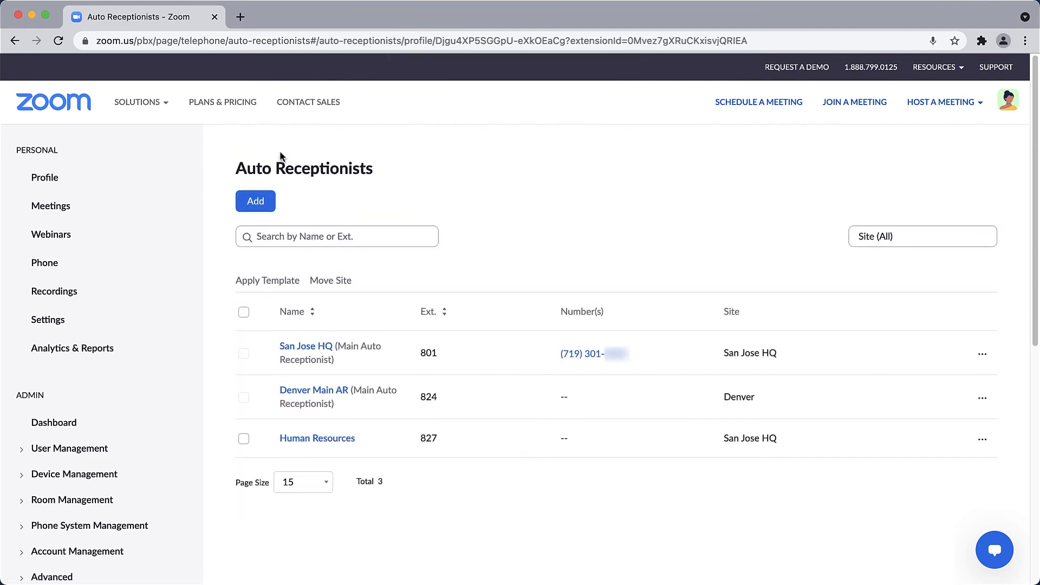